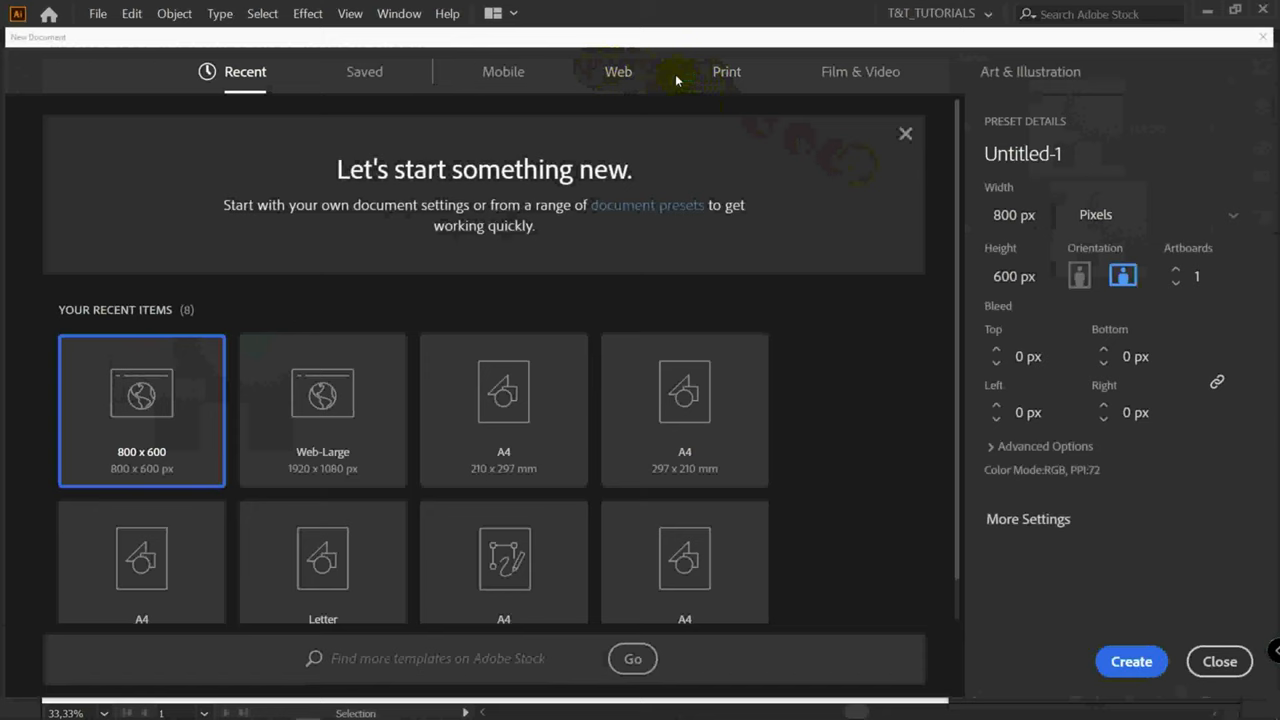
Create a 1920 × 1080 px document from the Web-Large preset
{"action": "left_click", "coordinate": [618, 71]}
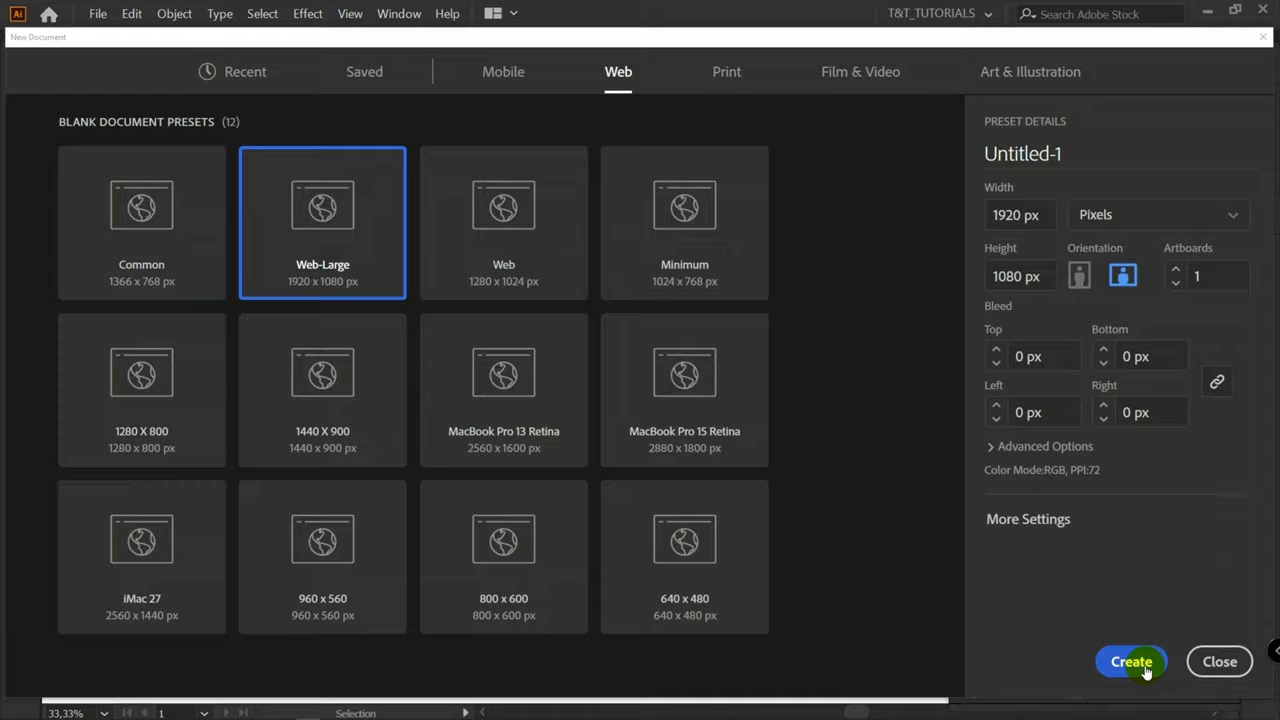
{"action": "left_click", "coordinate": [1131, 661]}
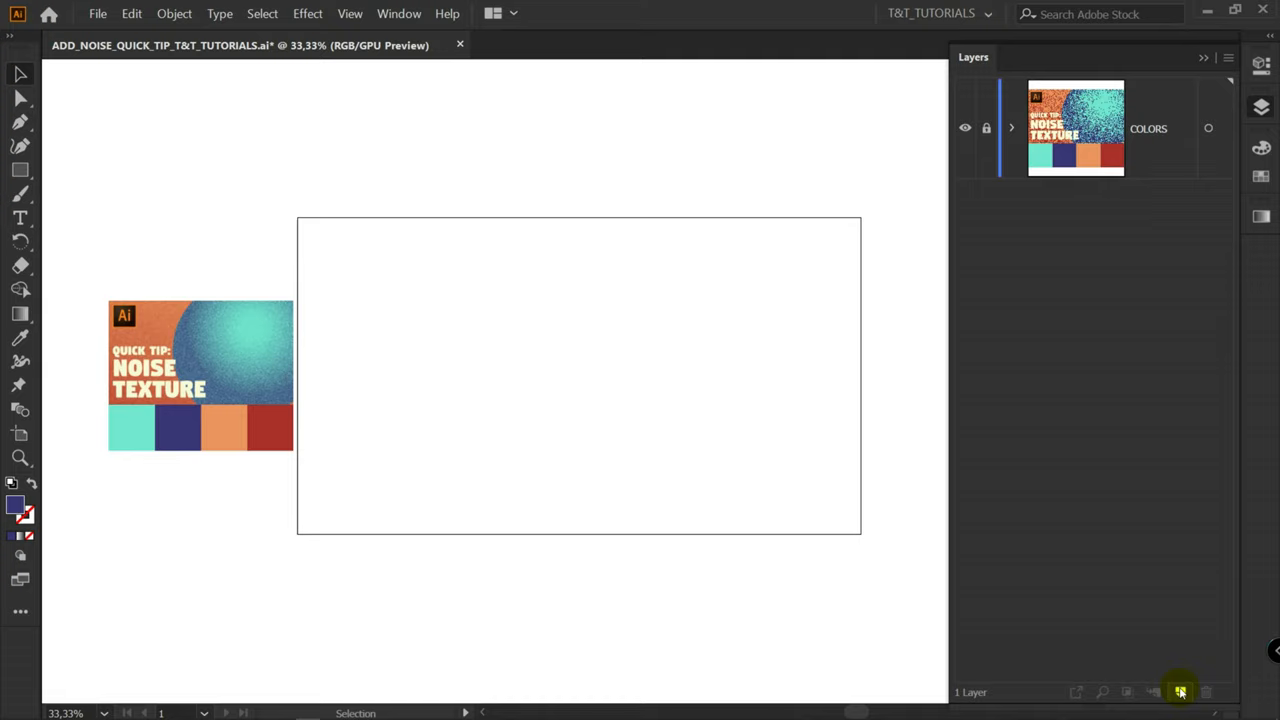
Add a background layer with two stacked artboard-sized orange rectangles and expand it
{"action": "left_click", "coordinate": [1180, 691]}
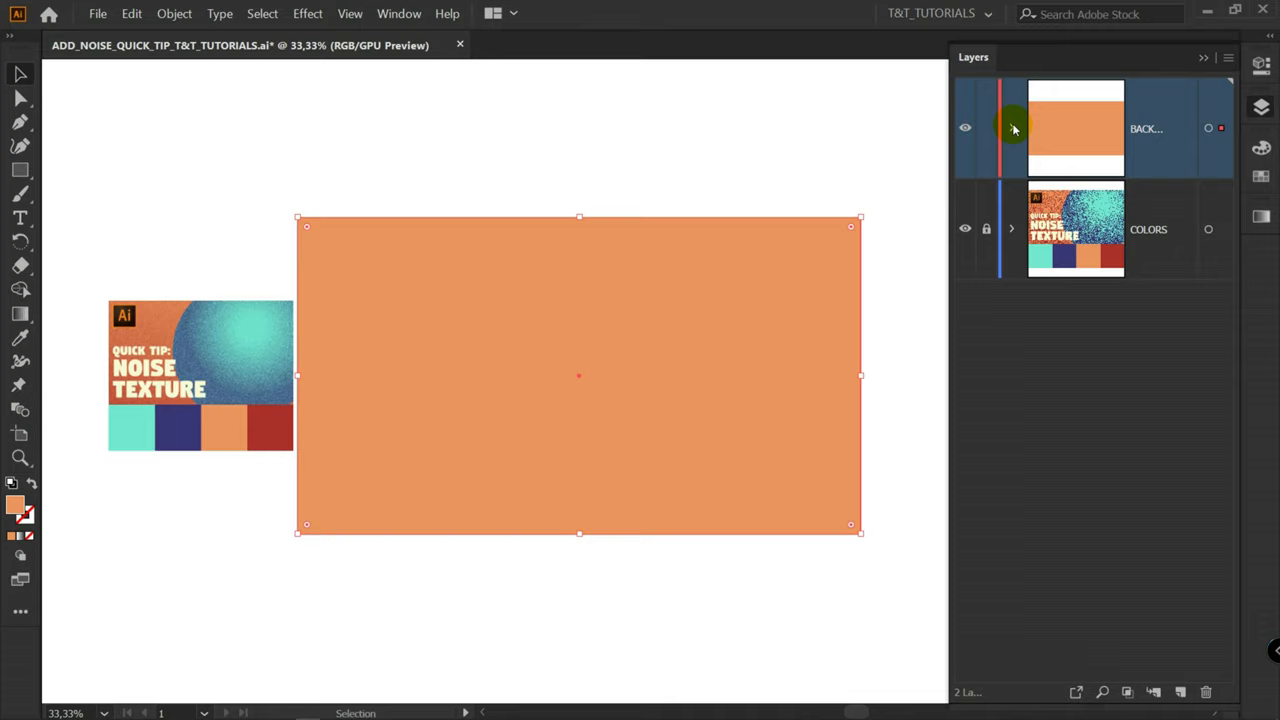
{"action": "left_click", "coordinate": [995, 128]}
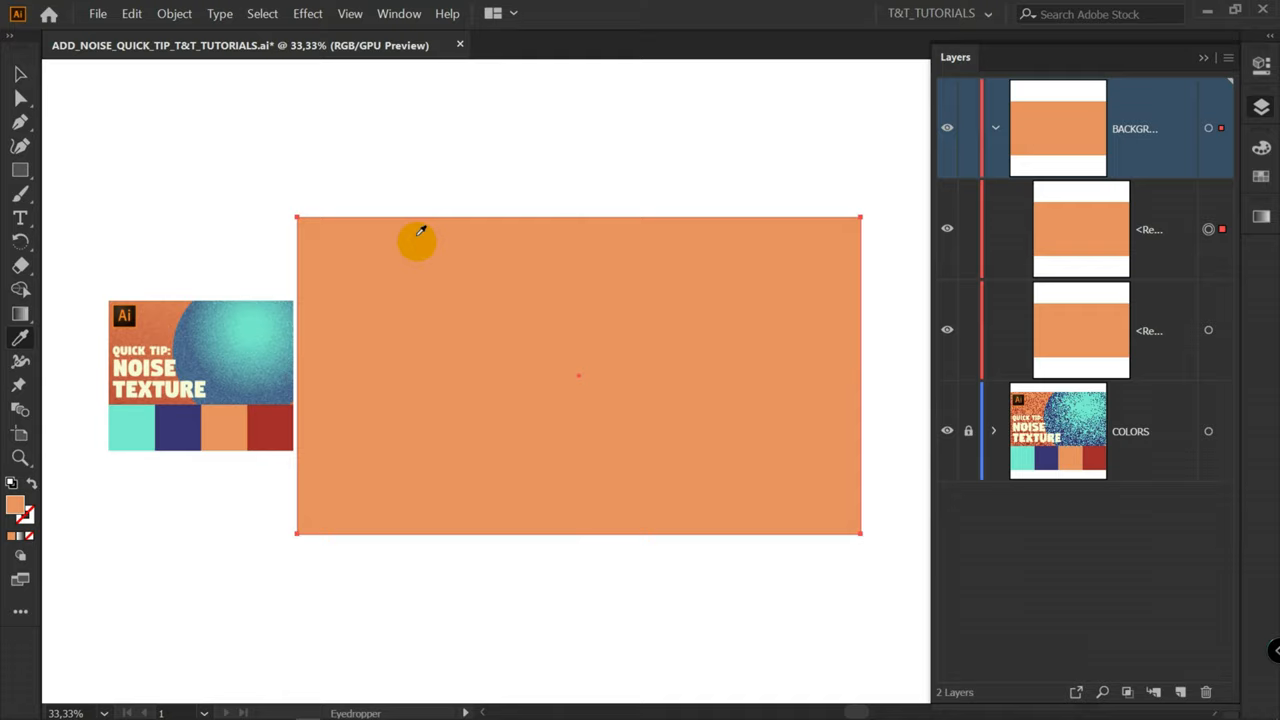
Color the top rectangle with the red swatch and add an opacity mask to it
{"action": "left_click", "coordinate": [417, 241]}
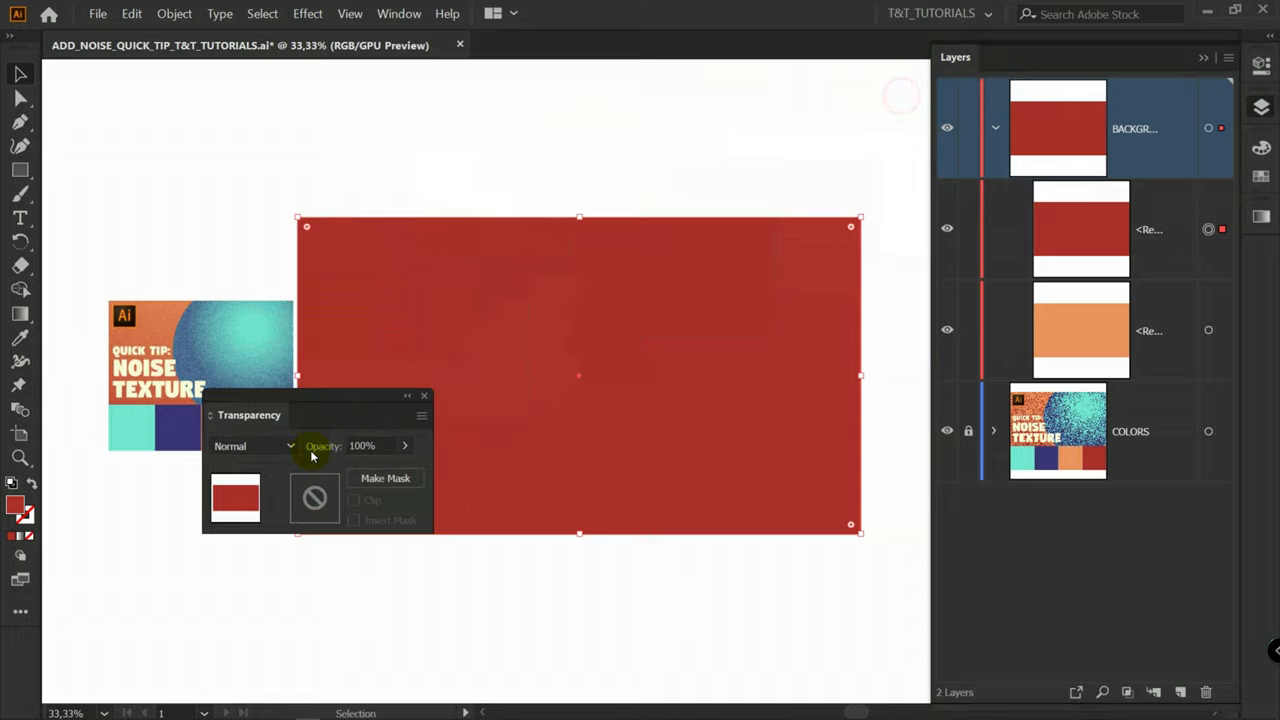
{"action": "left_click", "coordinate": [385, 478]}
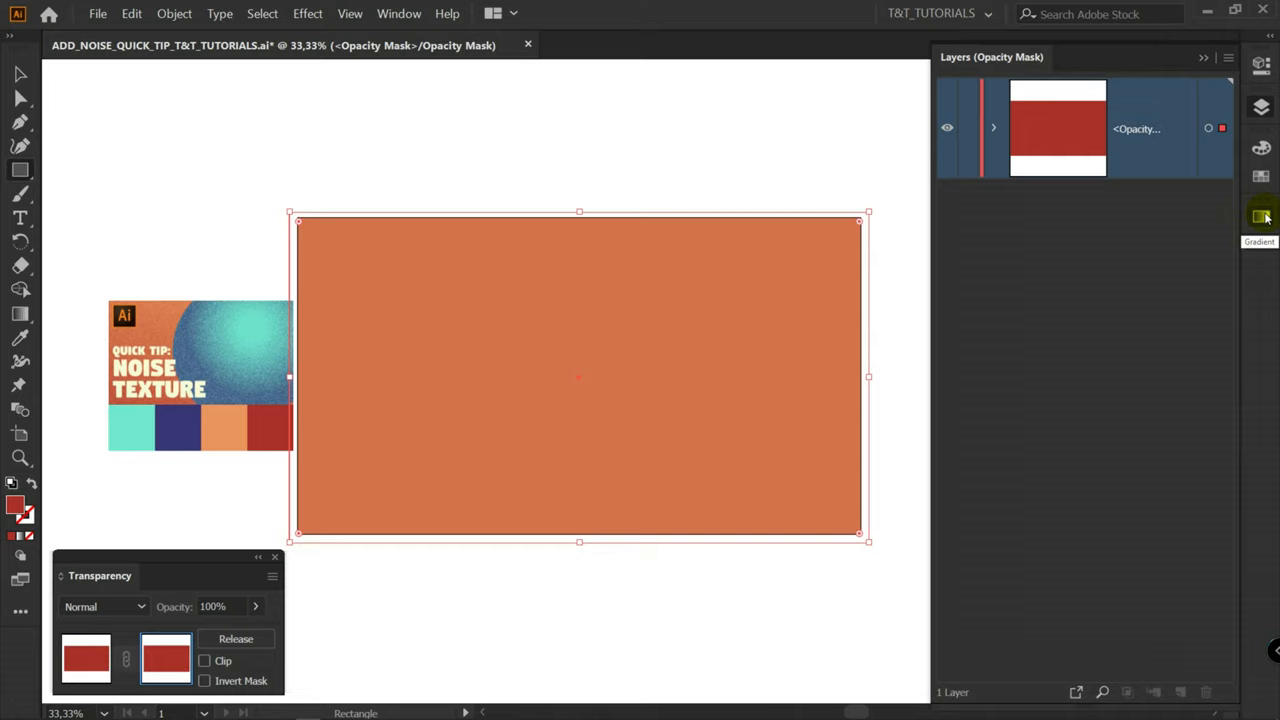
Fill the mask rectangle with a linear white-to-black gradient
{"action": "left_click", "coordinate": [1261, 216]}
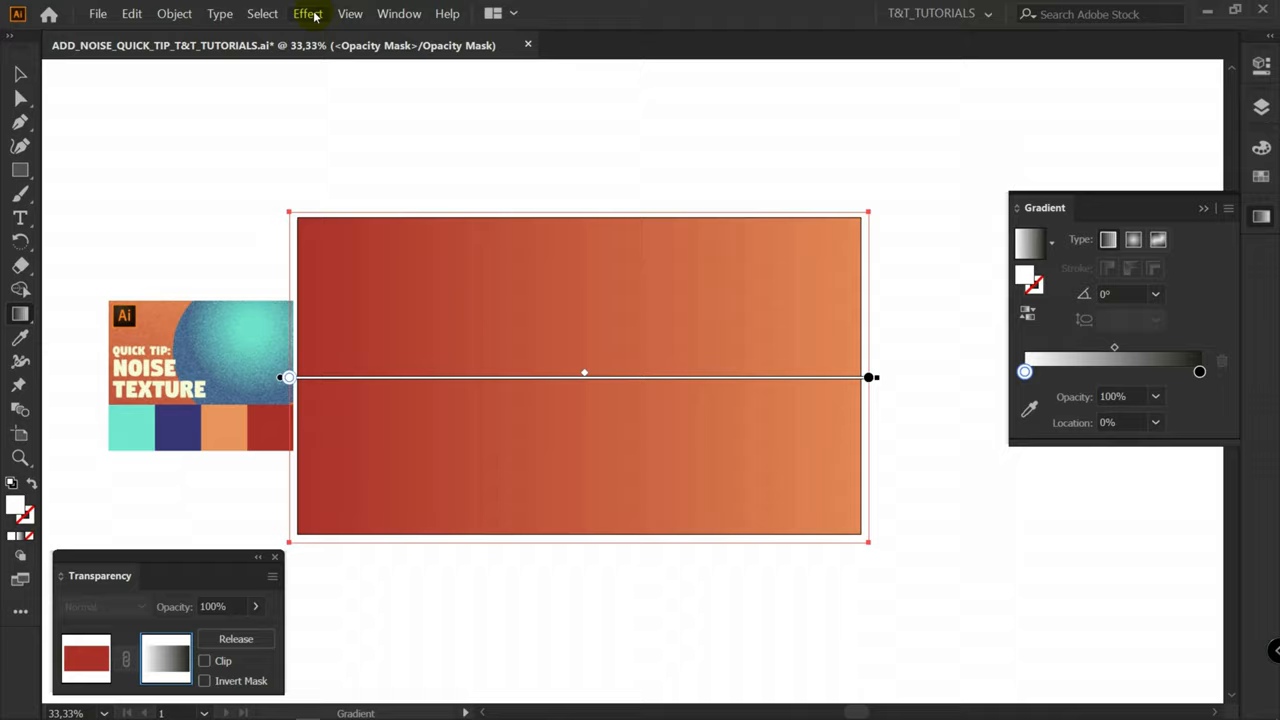
Apply a Stippled Grain effect with intensity 89 and contrast 12 to the mask
{"action": "left_click", "coordinate": [307, 13]}
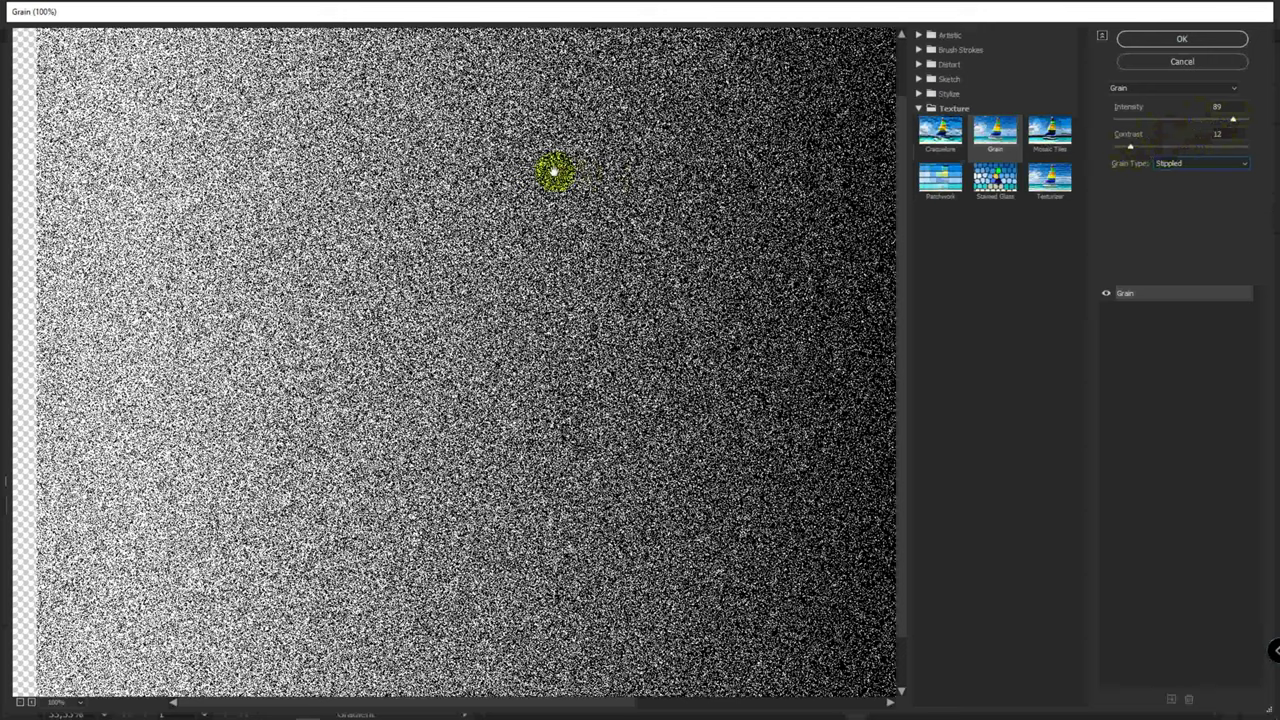
{"action": "left_click", "coordinate": [1181, 38]}
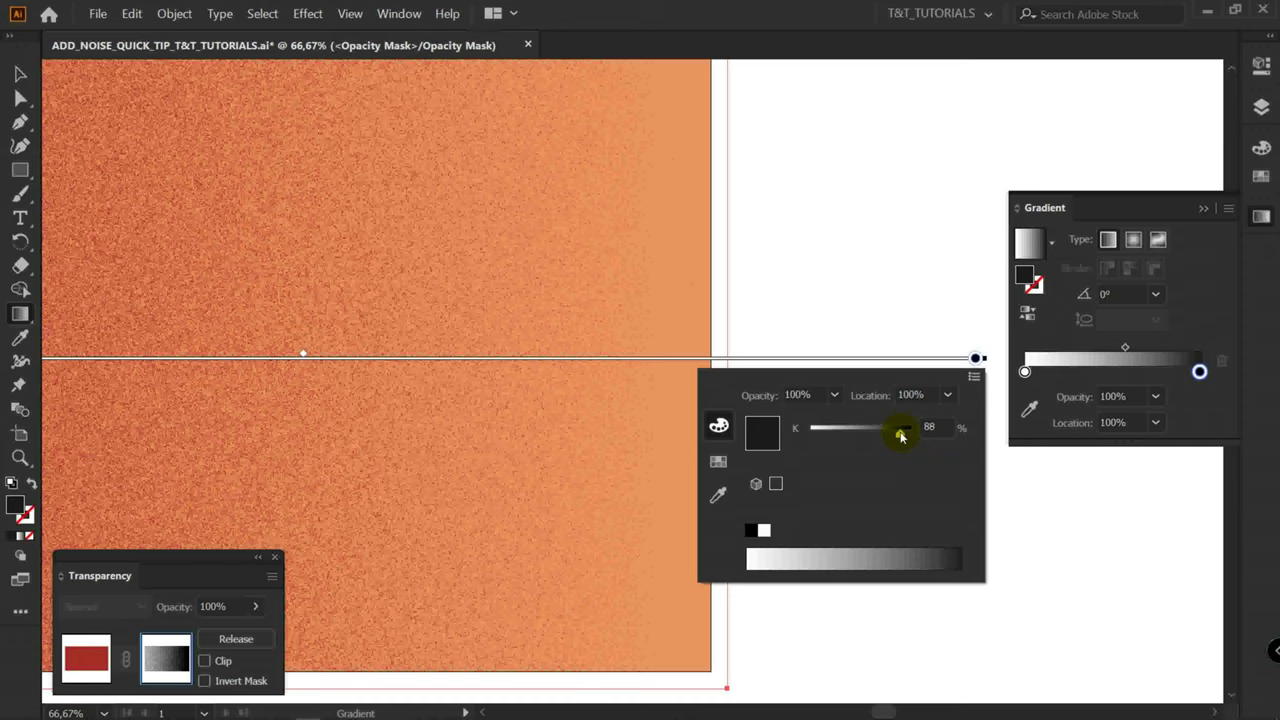
{"action": "left_click", "coordinate": [1261, 64]}
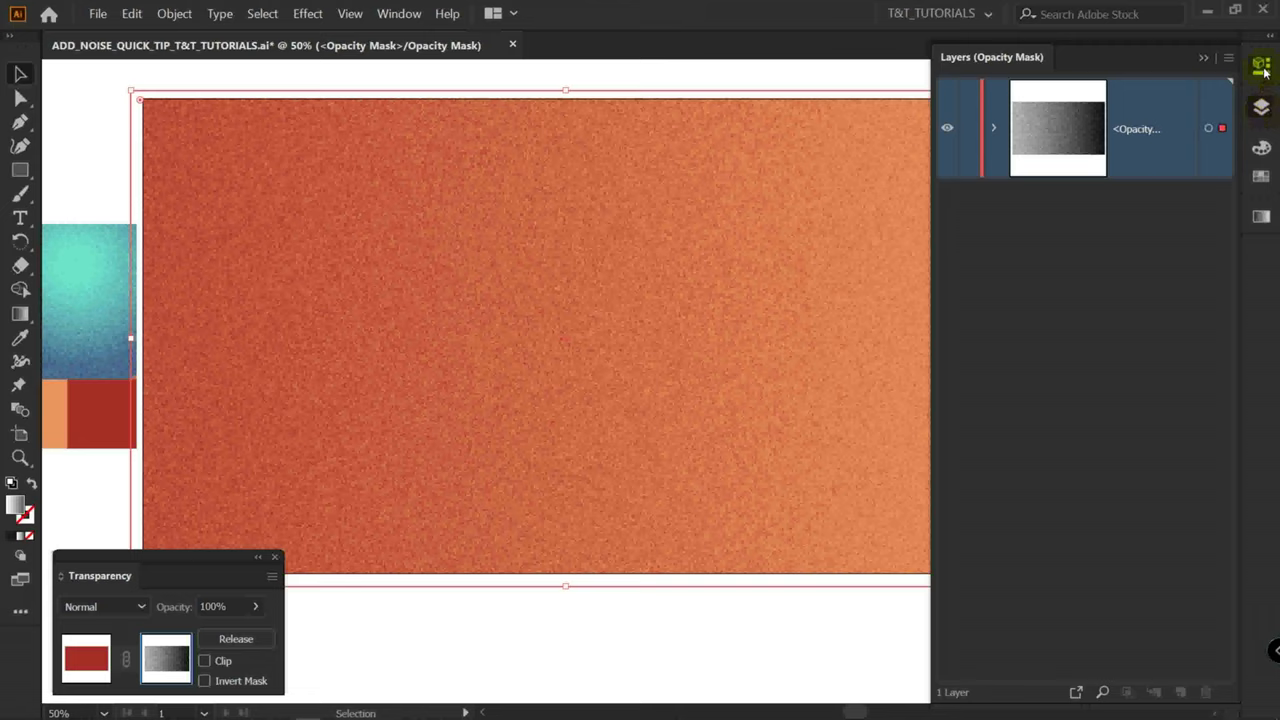
{"action": "left_click", "coordinate": [1261, 64]}
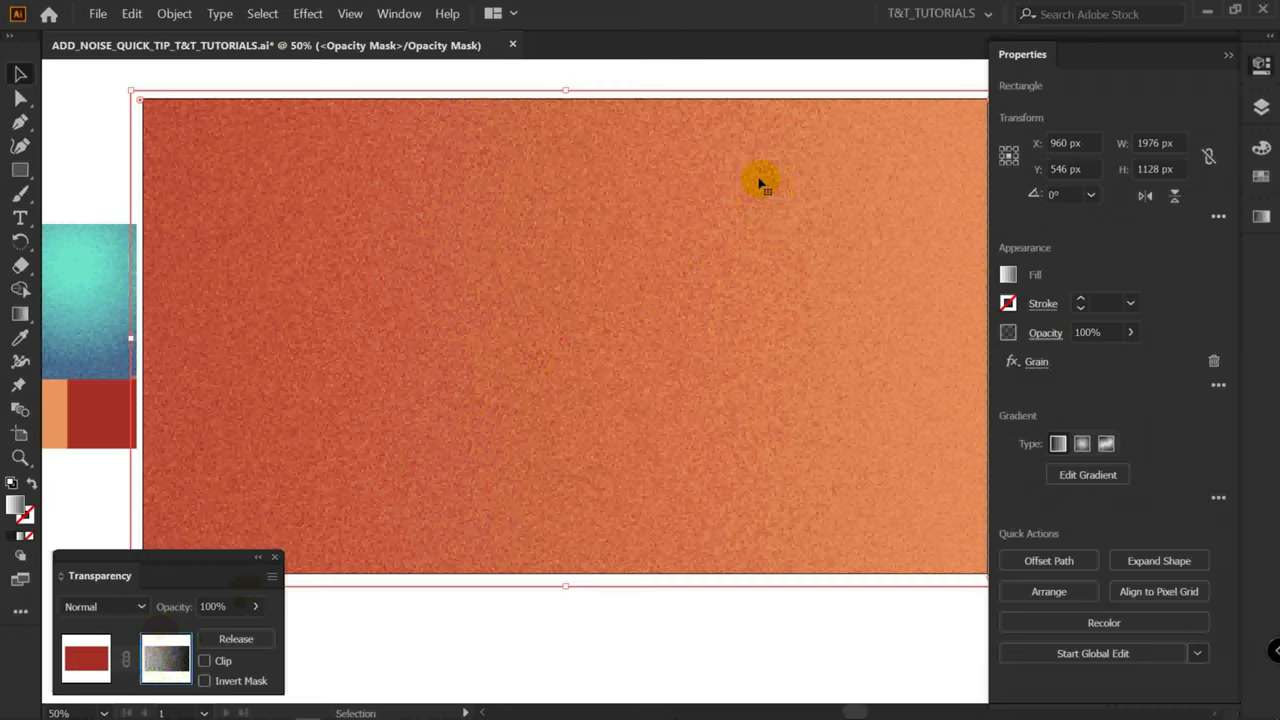
{"action": "mouse_move", "coordinate": [640, 188]}
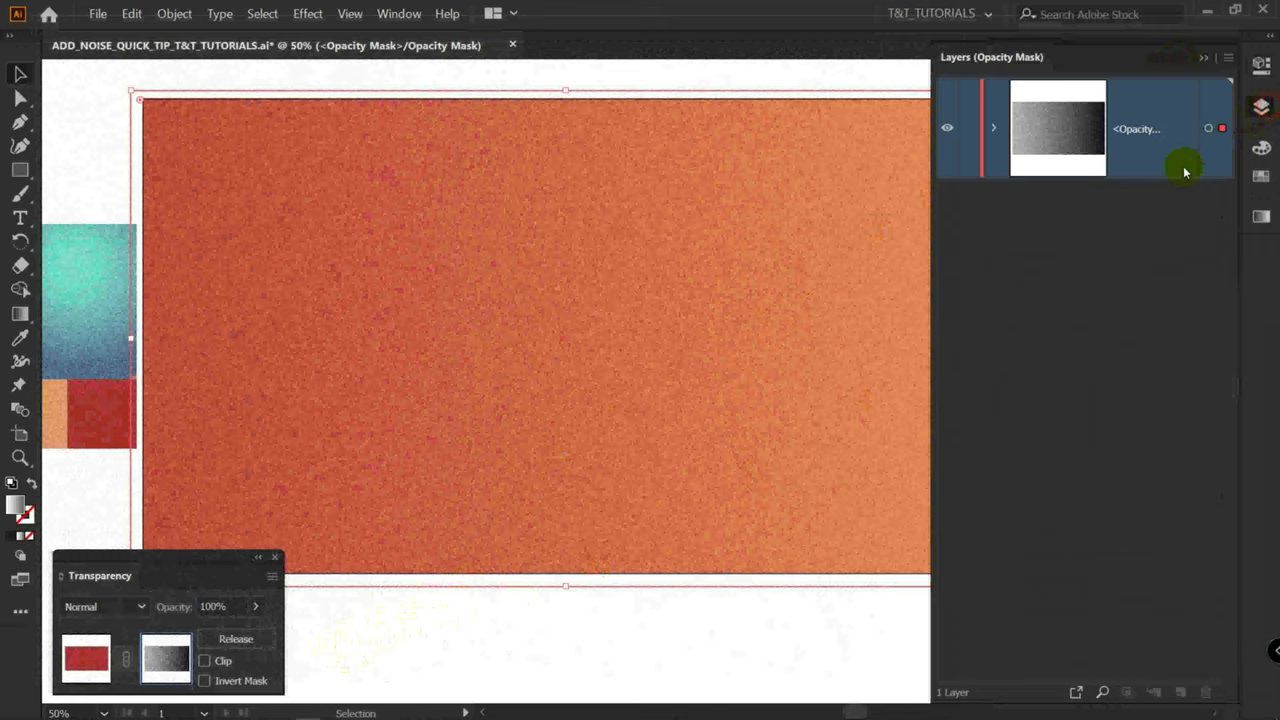
{"action": "left_click", "coordinate": [86, 657]}
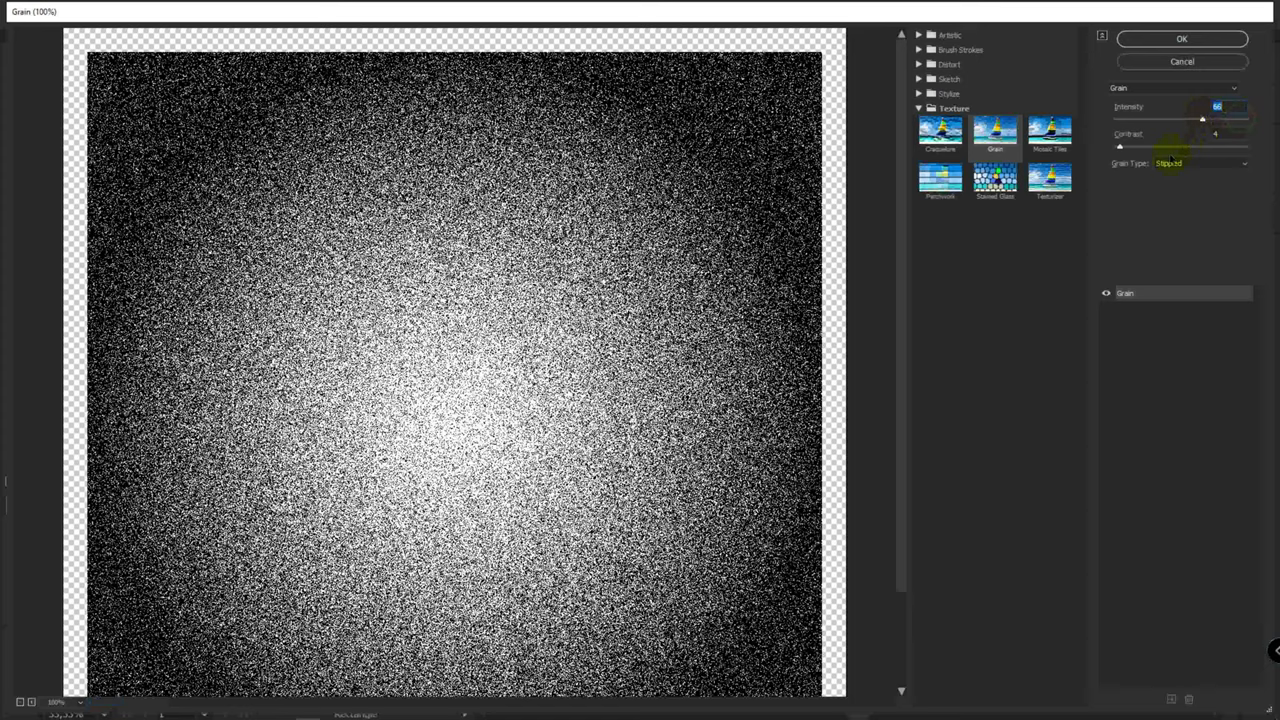
Apply a Stippled Grain effect with lower intensity and contrast to the circle's mask
{"action": "left_click", "coordinate": [1181, 38]}
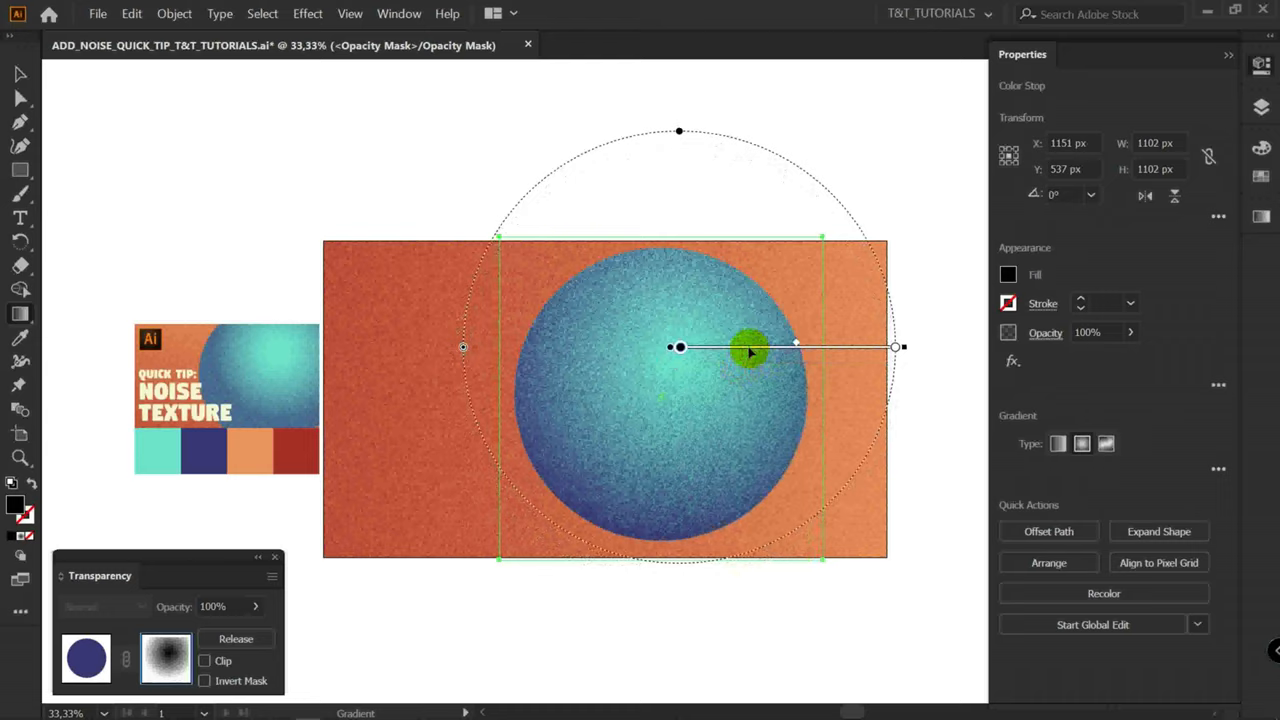
Stretch the radial gradient so the teal centre spreads wider before fading to blue
{"action": "left_click_drag", "start_coordinate": [750, 347], "coordinate": [785, 362]}
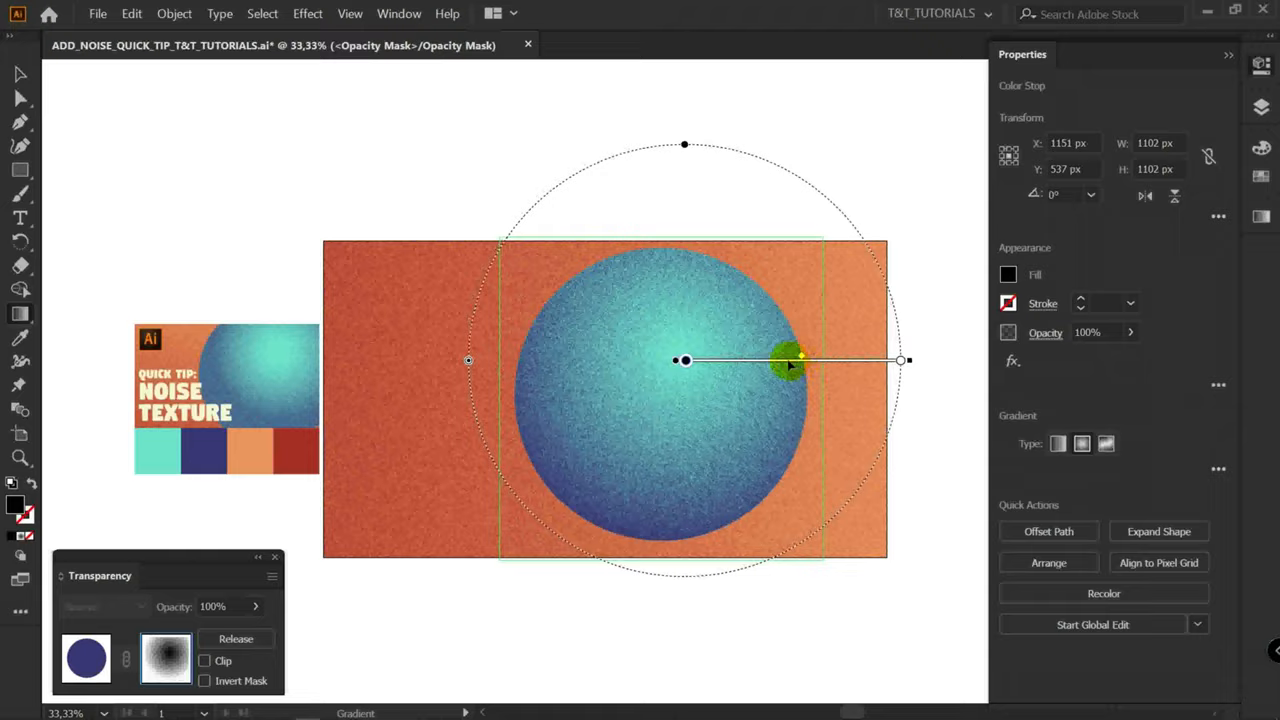